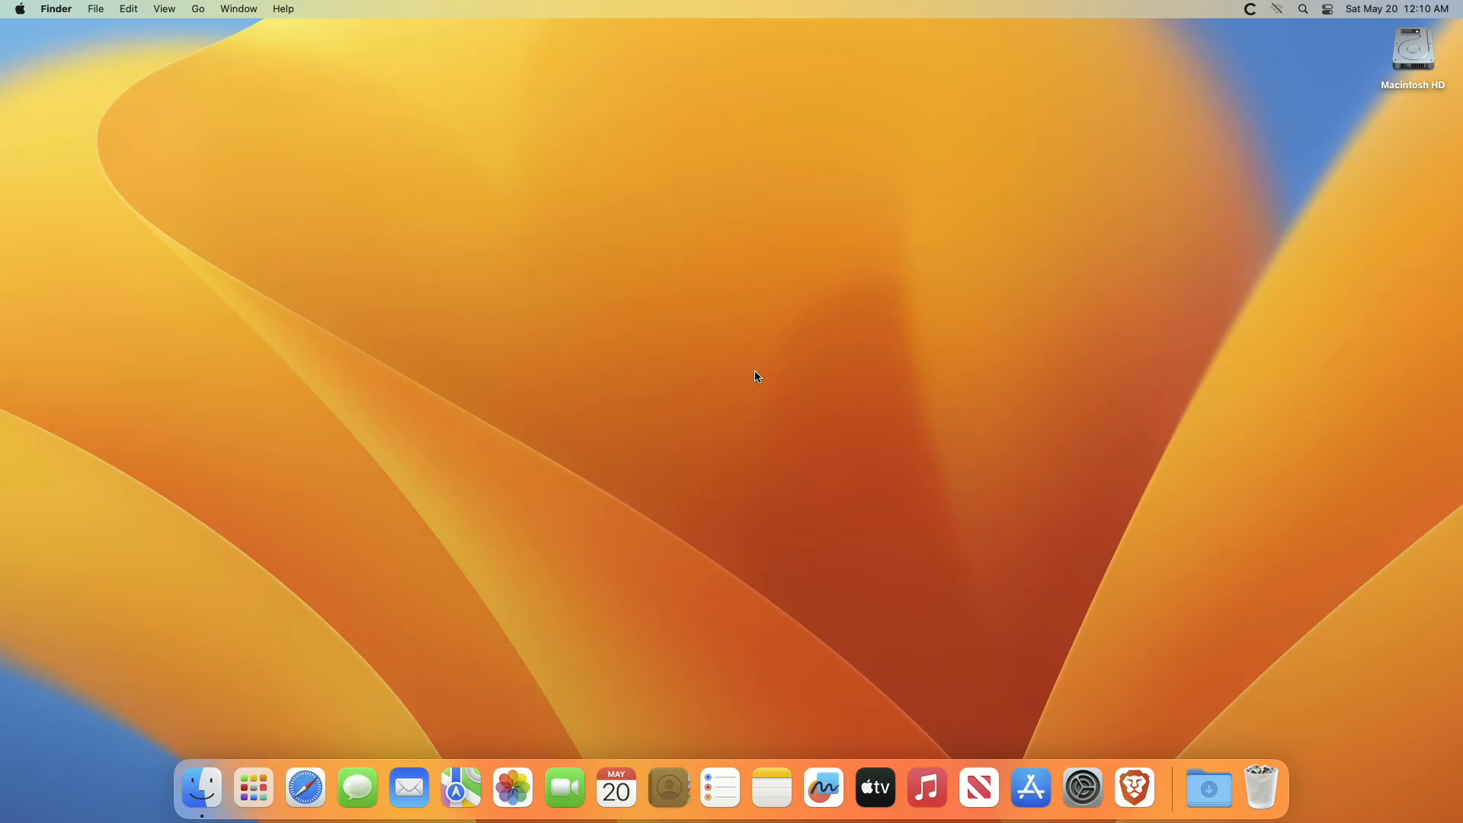
{"action": "mouse_move", "coordinate": [1042, 726]}
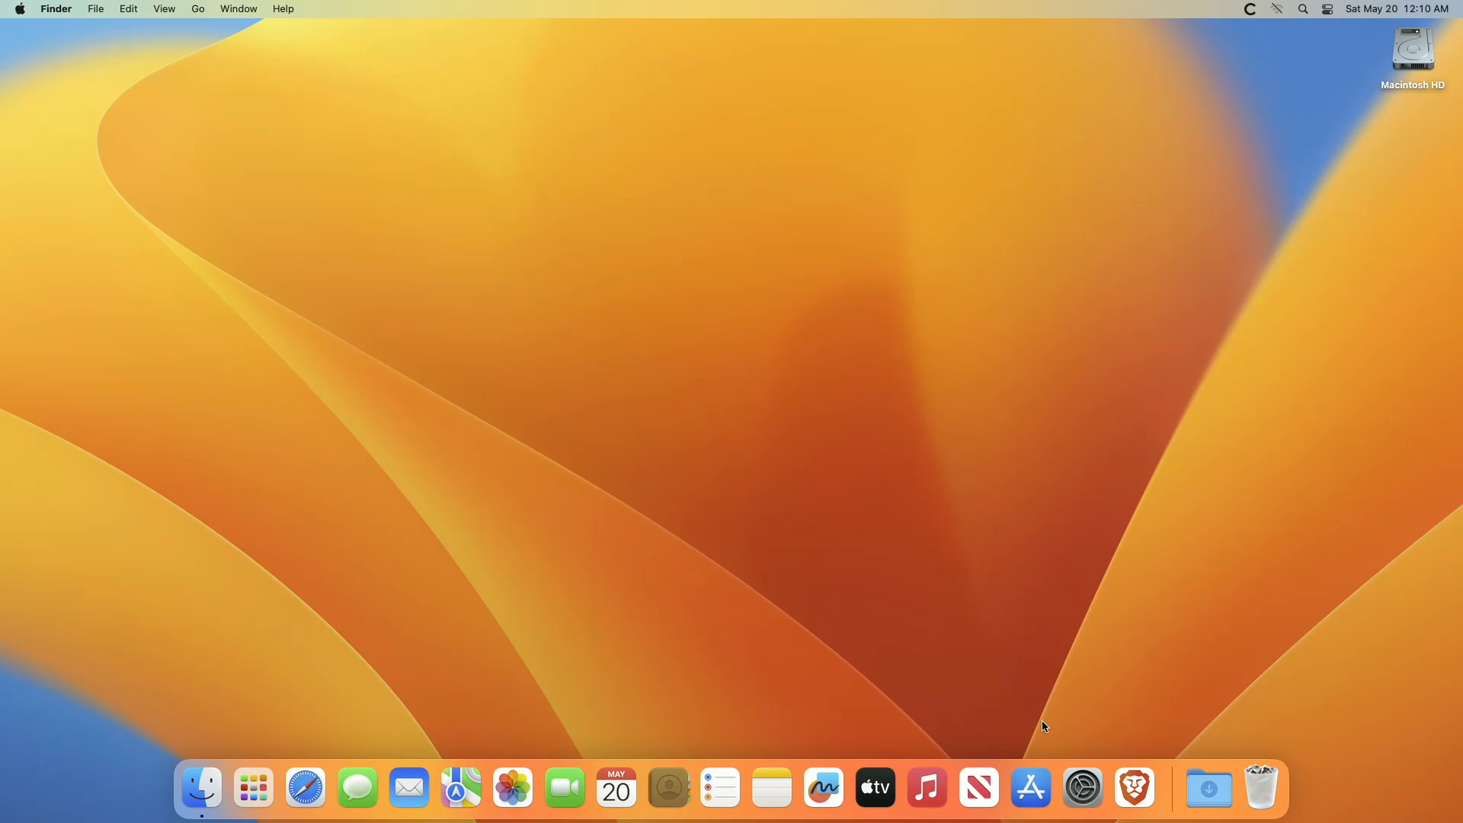
On Lock Screen, set screen saver start and display-off timers to Never, then close System Settings.
{"action": "left_click", "coordinate": [1081, 786]}
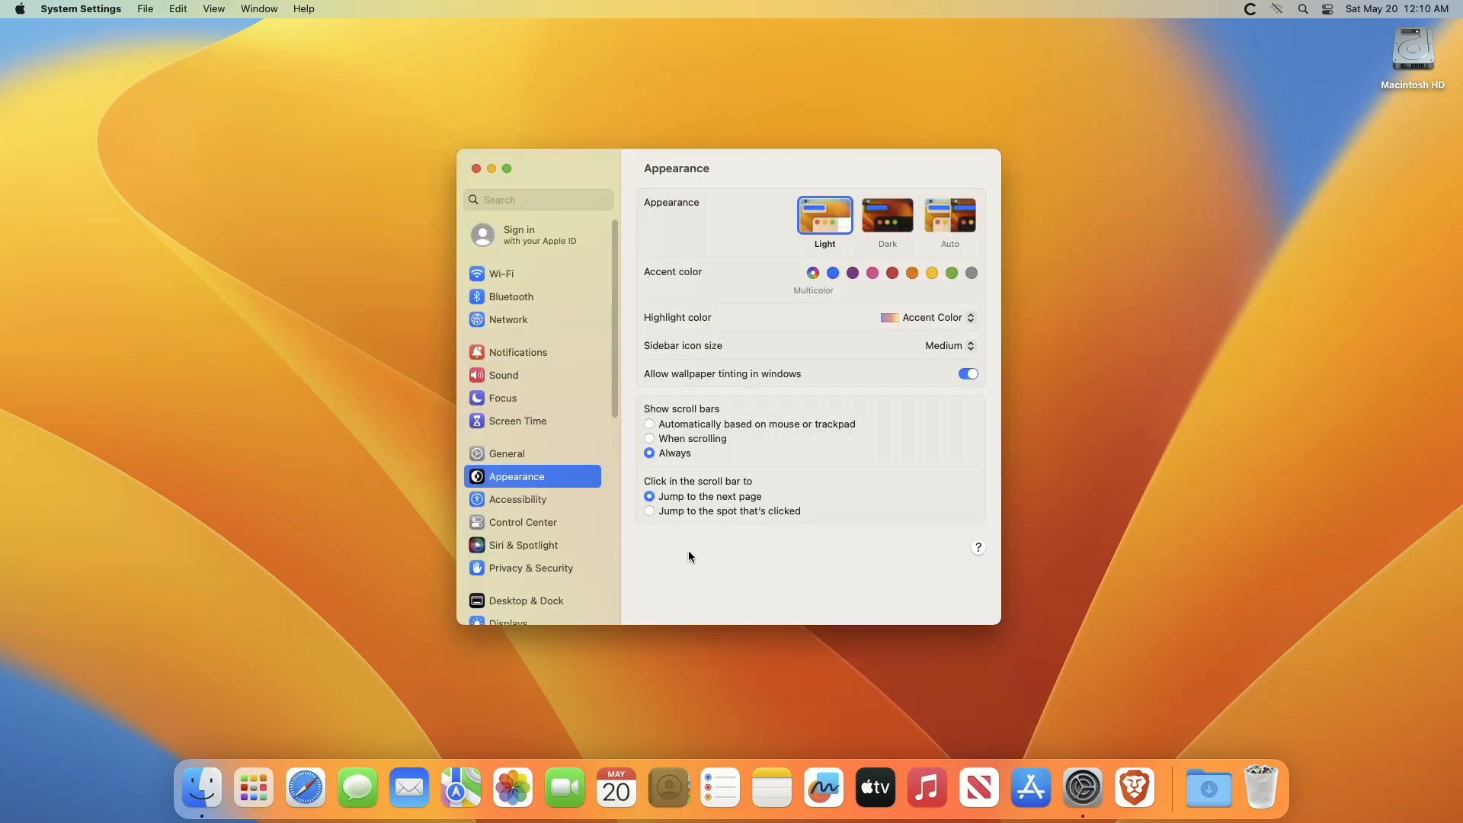
{"action": "left_click", "coordinate": [515, 562]}
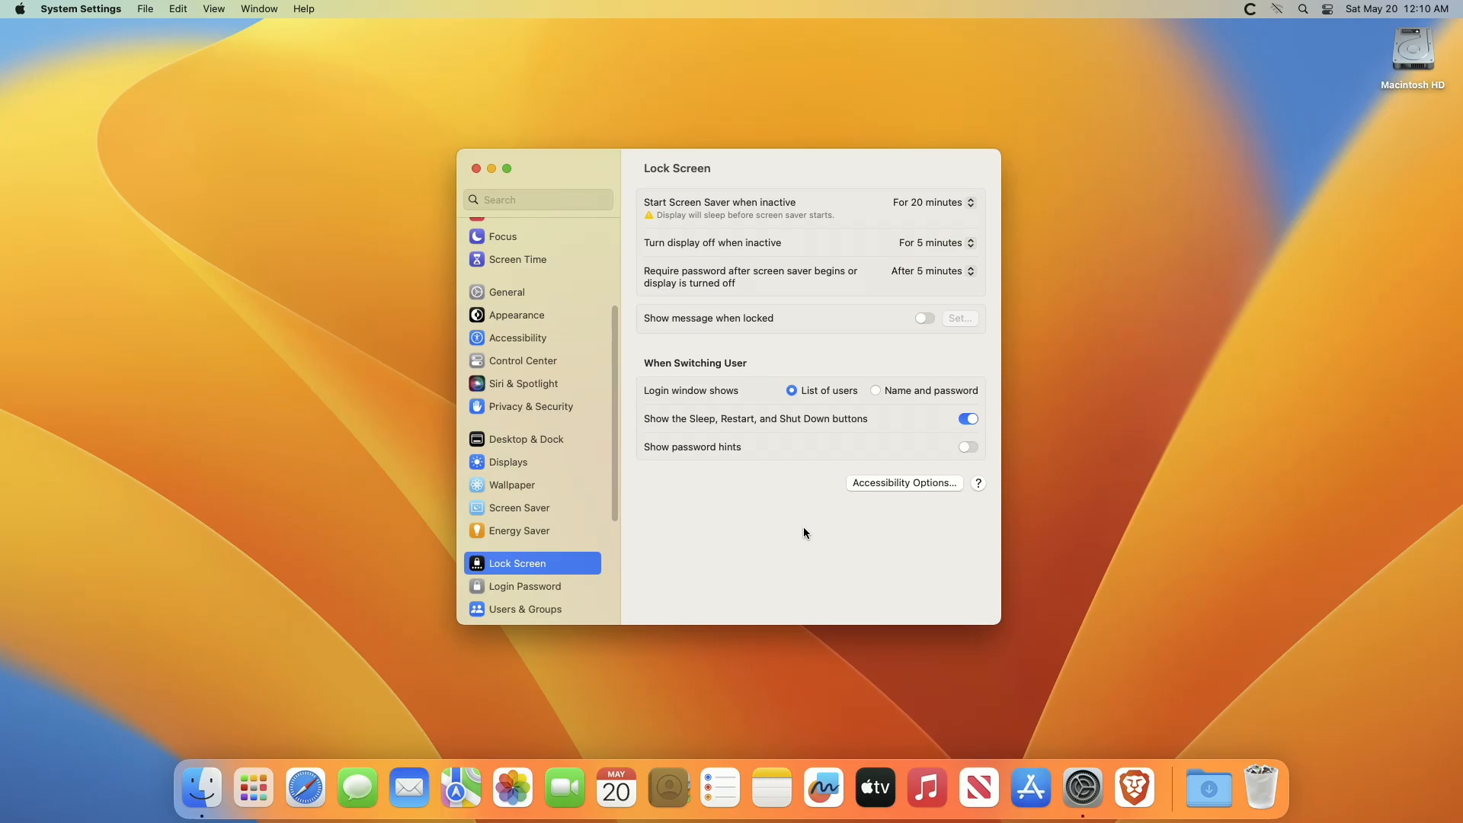
{"action": "left_click", "coordinate": [930, 203]}
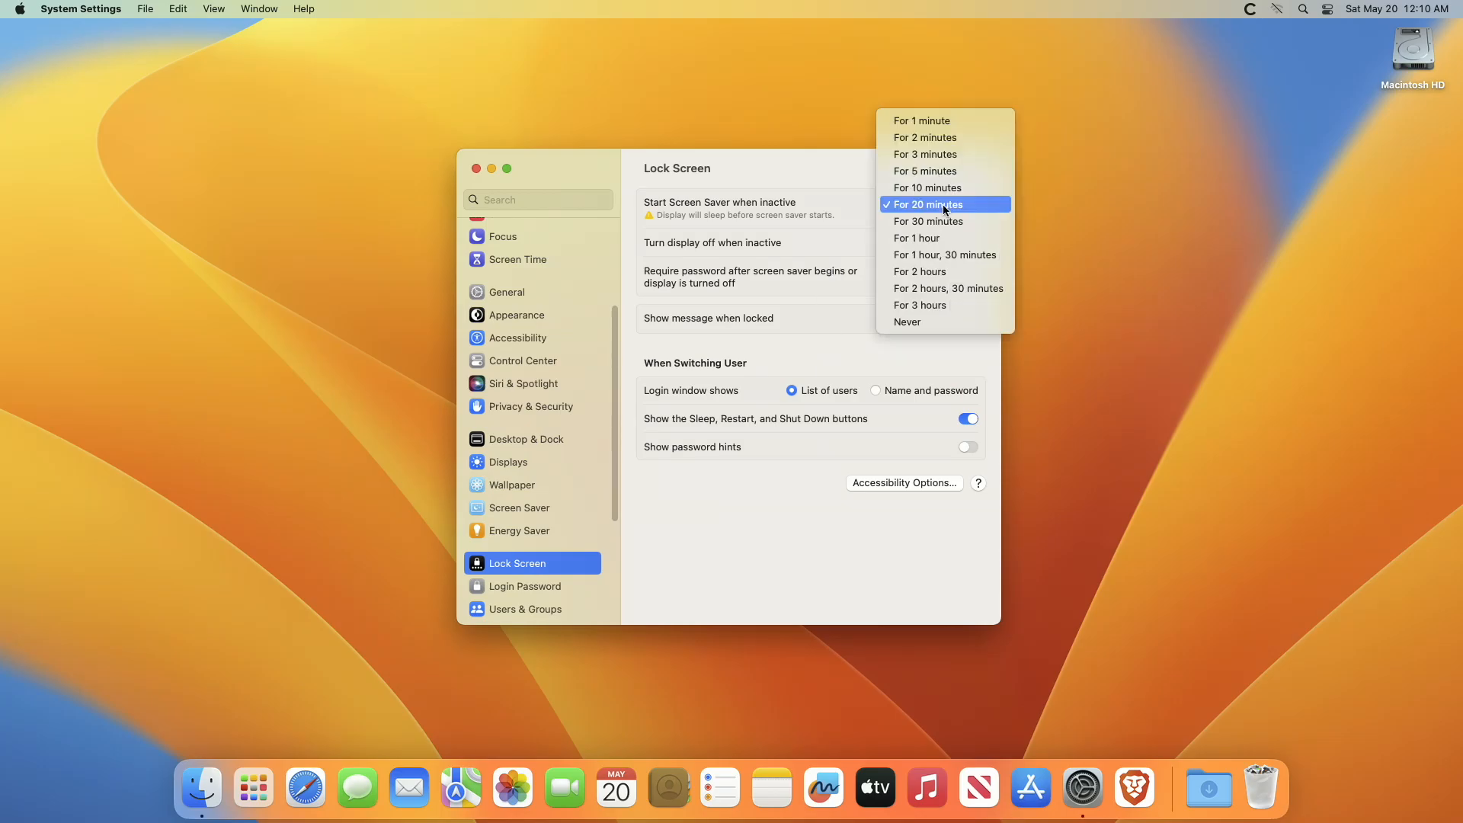
{"action": "left_click", "coordinate": [905, 321]}
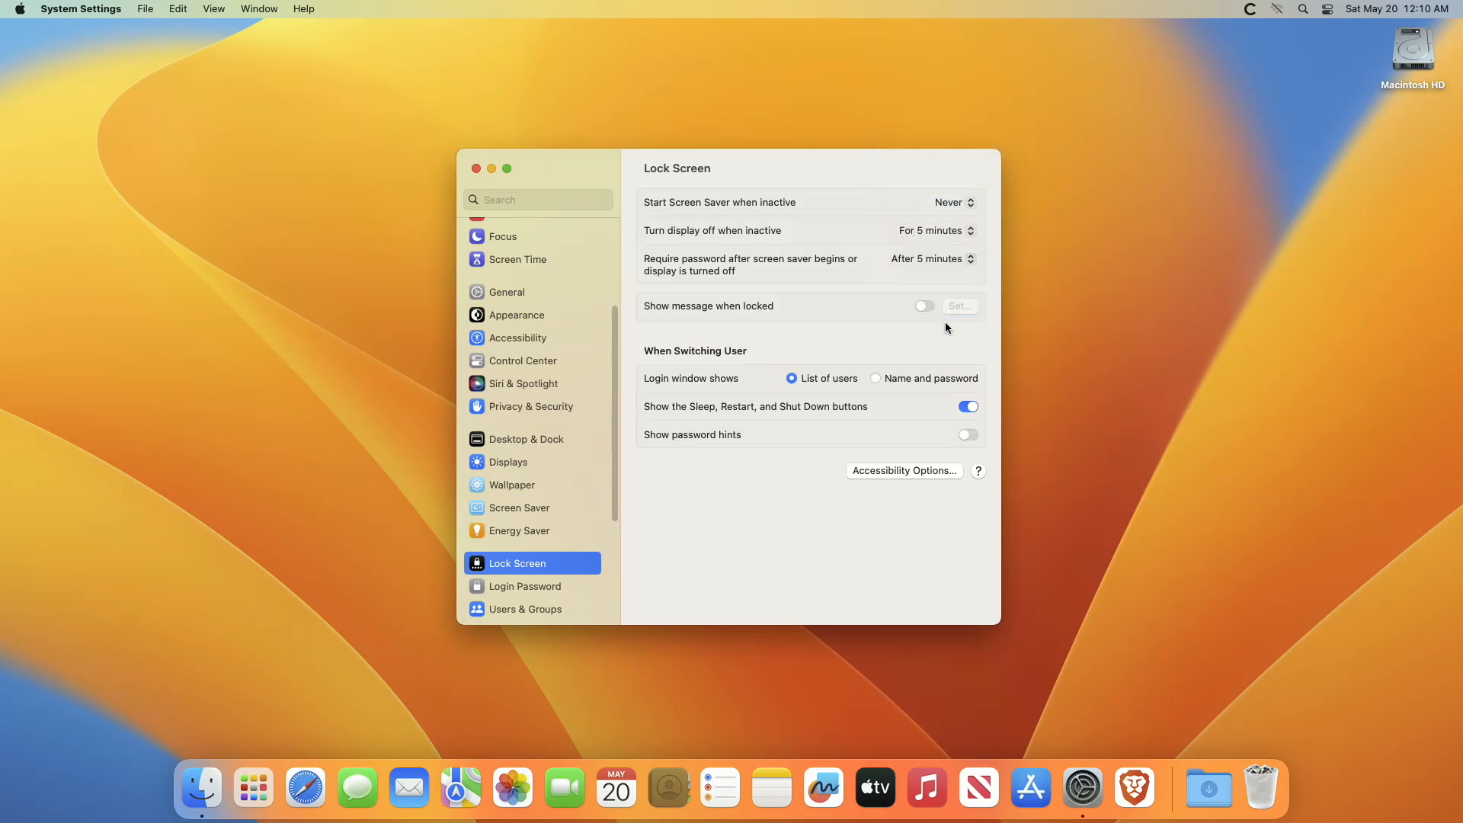
{"action": "left_click", "coordinate": [934, 230]}
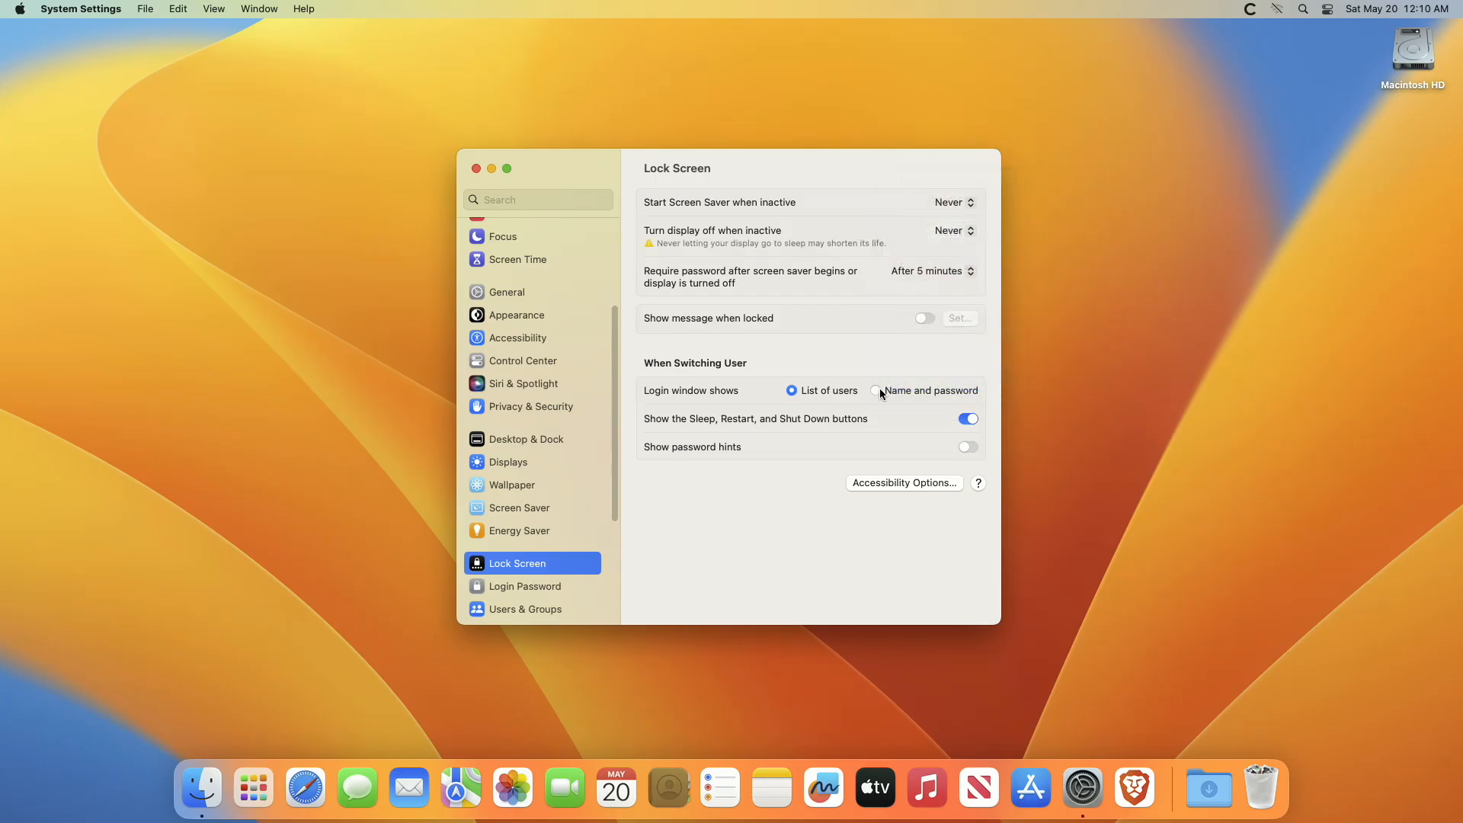
{"action": "mouse_move", "coordinate": [840, 523]}
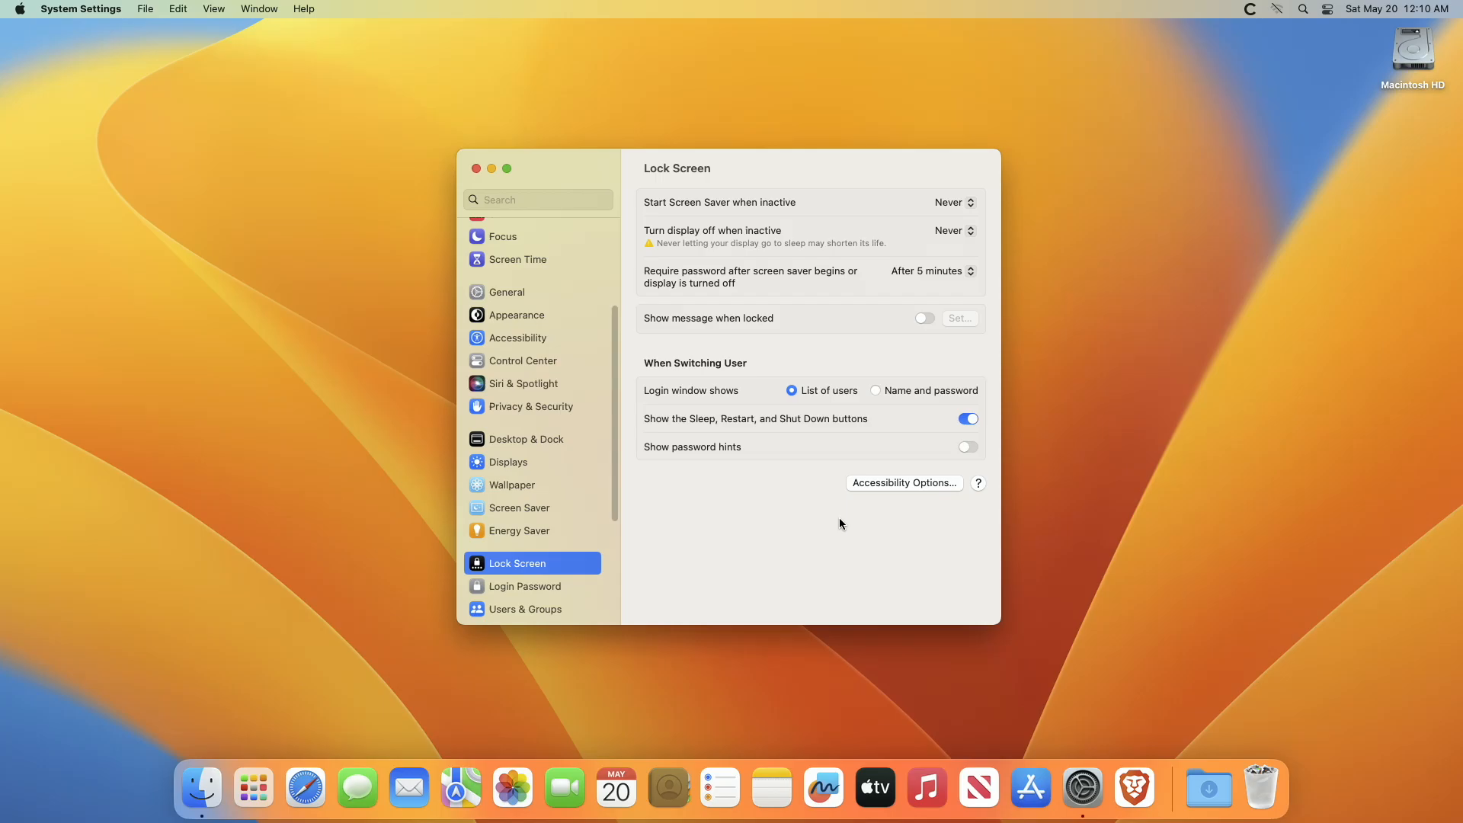
{"action": "left_click", "coordinate": [476, 169]}
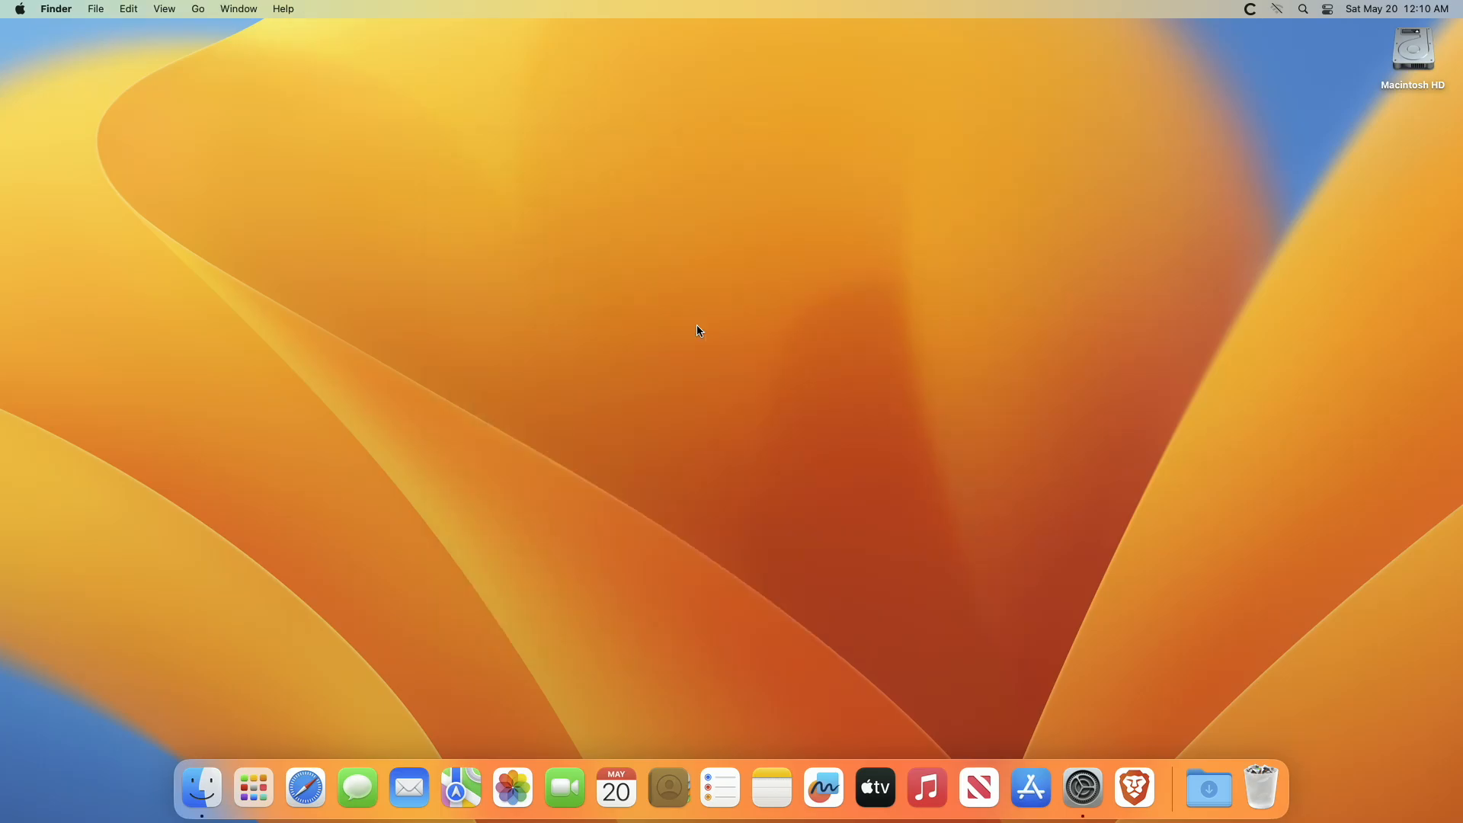
Drag Energy Saver's 'Turn display off after' slider to Never, accept the warning, and close.
{"action": "left_click", "coordinate": [1081, 787]}
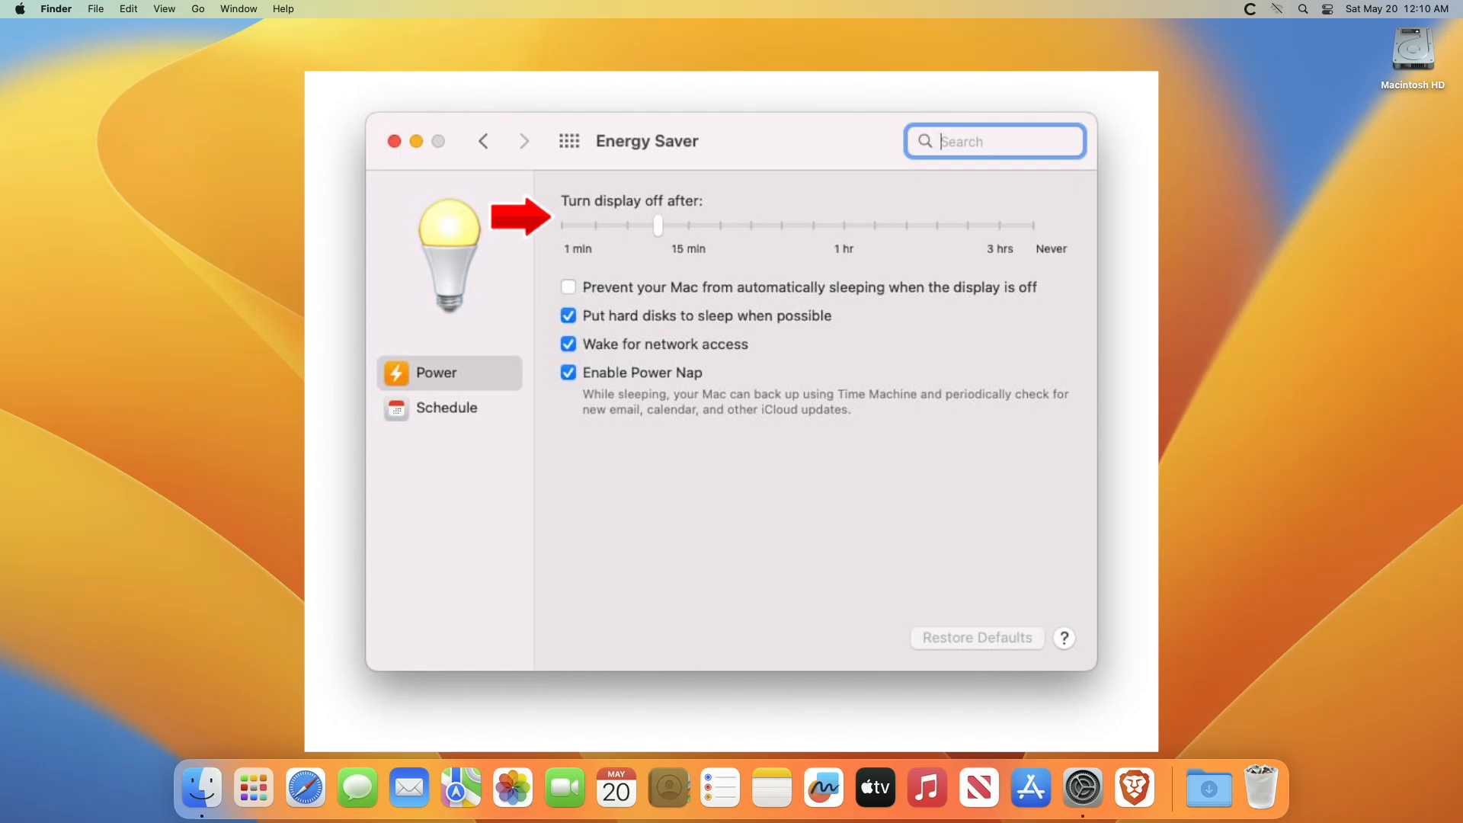
{"action": "left_click_drag", "start_coordinate": [657, 225], "coordinate": [1031, 226]}
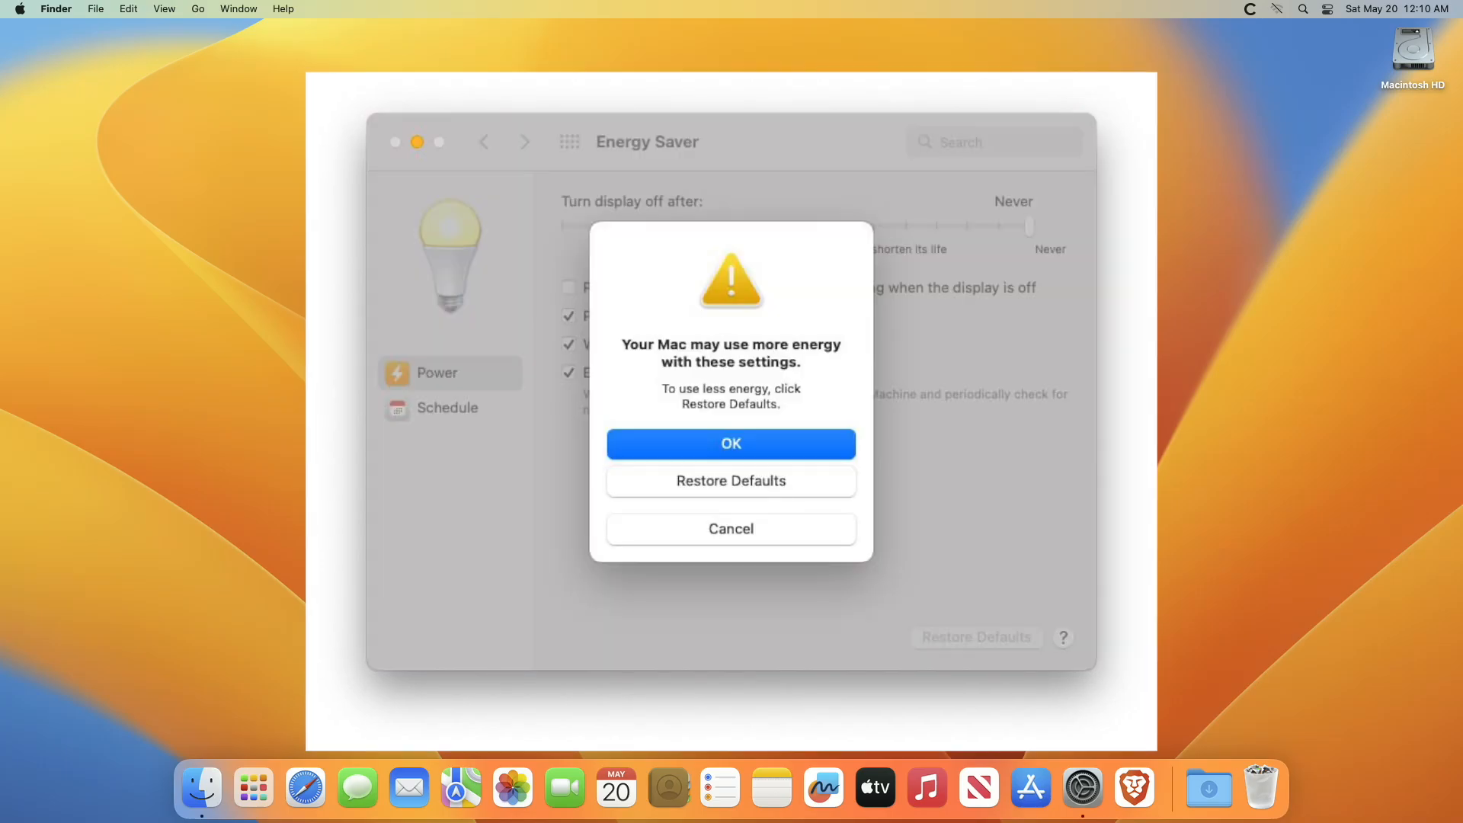
{"action": "left_click", "coordinate": [730, 443]}
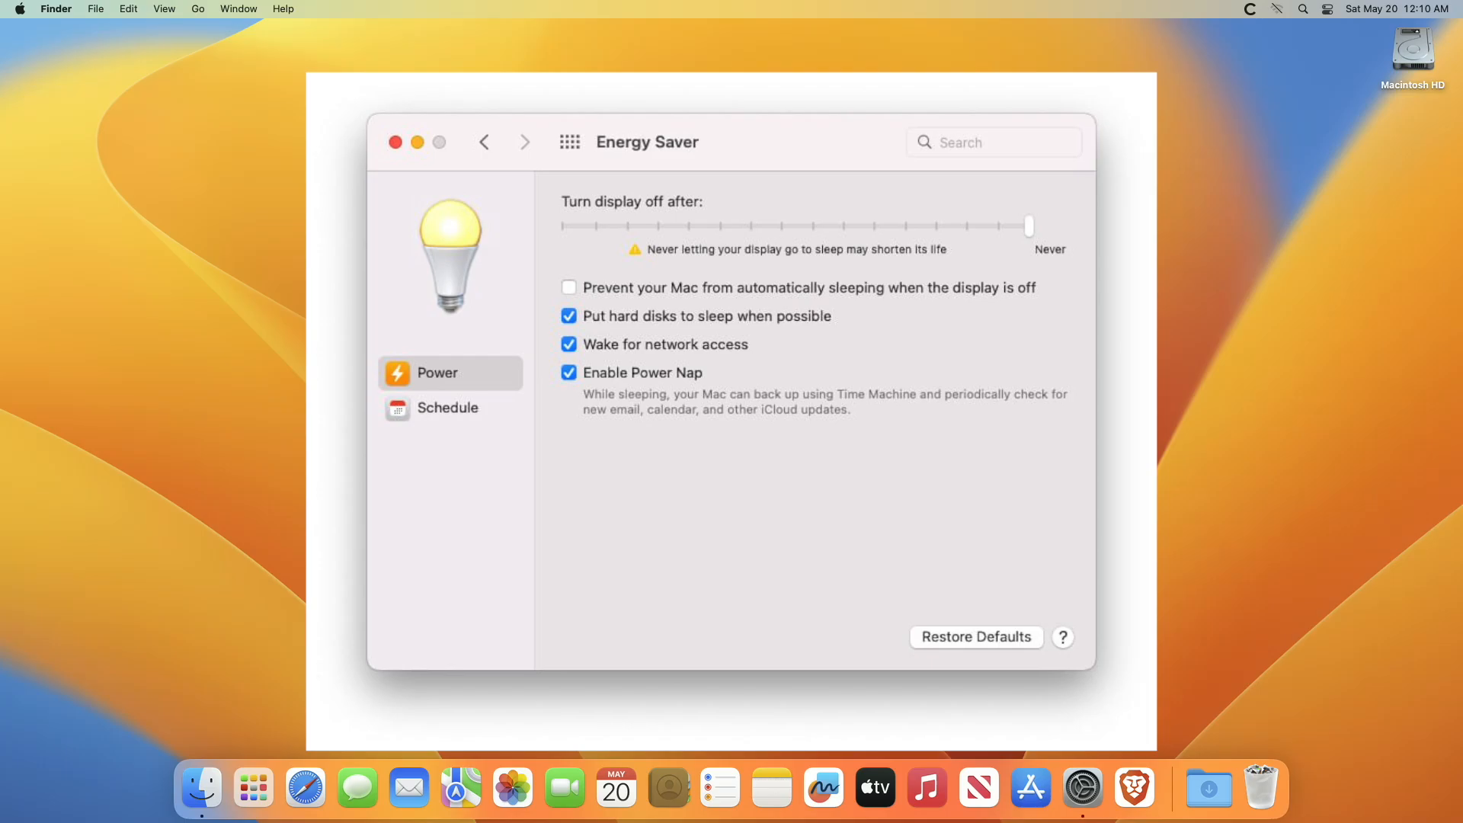
{"action": "left_click", "coordinate": [394, 142]}
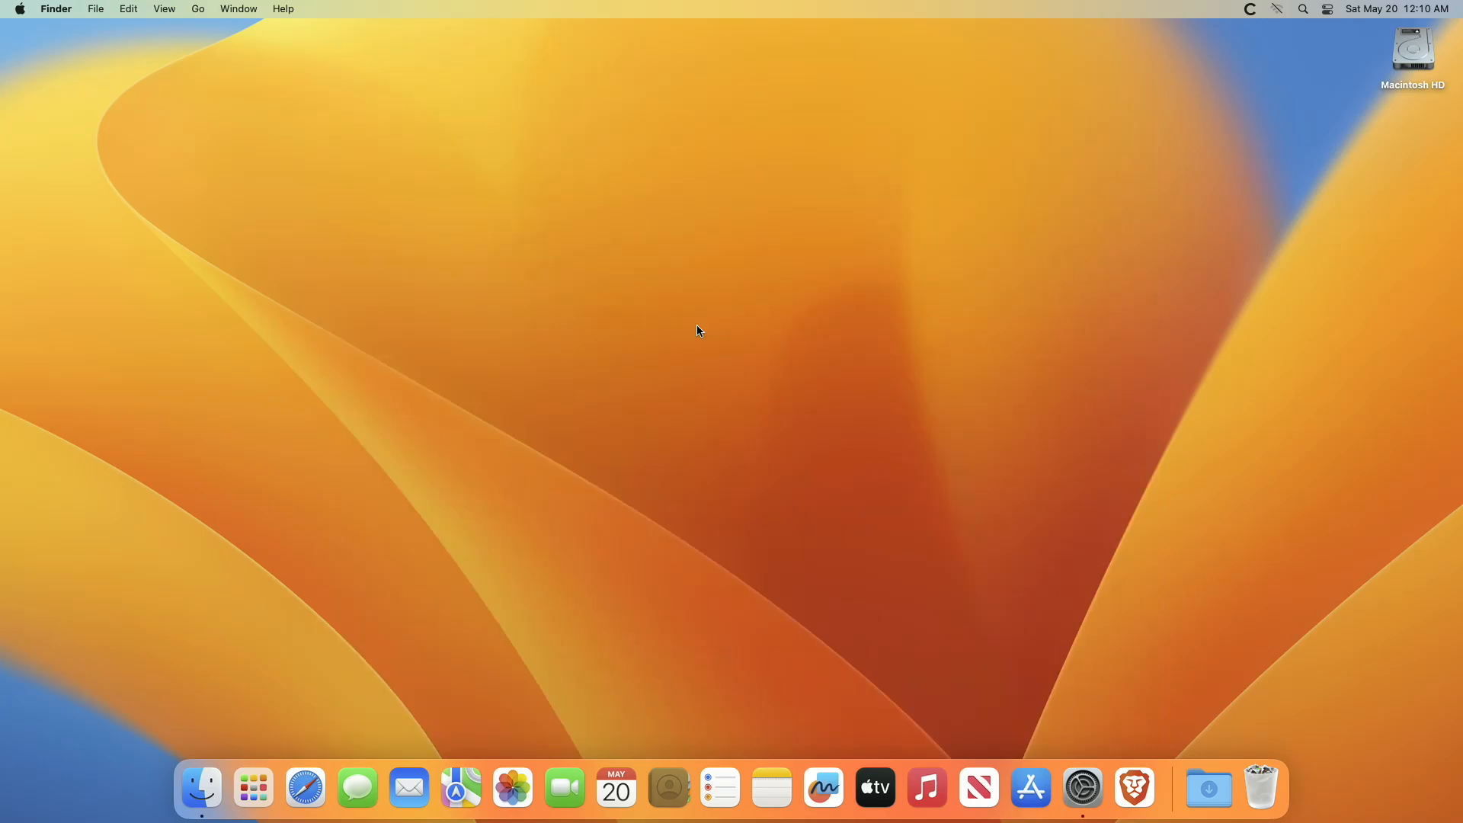